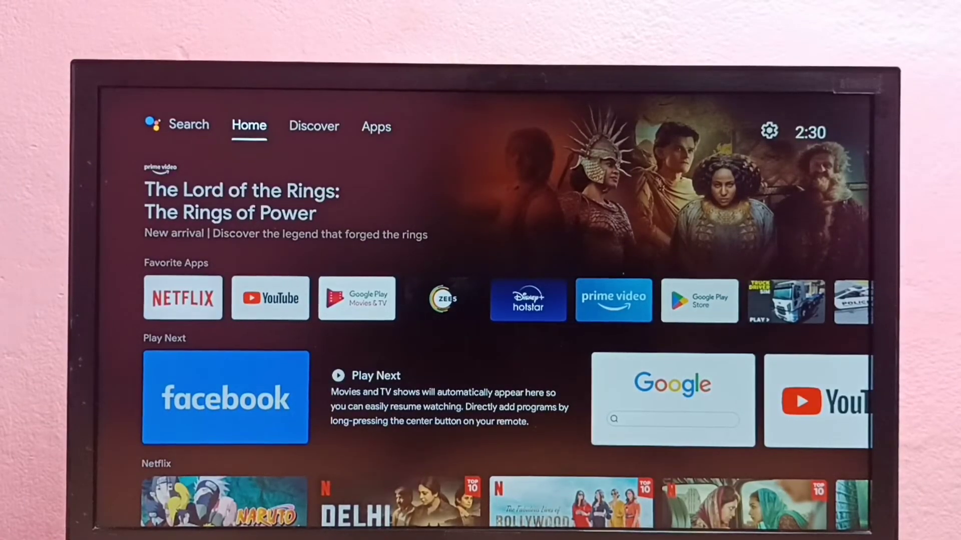
Step: Open TV Settings and view the FTTH-DAA1 network's connection details
{"action": "left_click", "coordinate": [314, 126]}
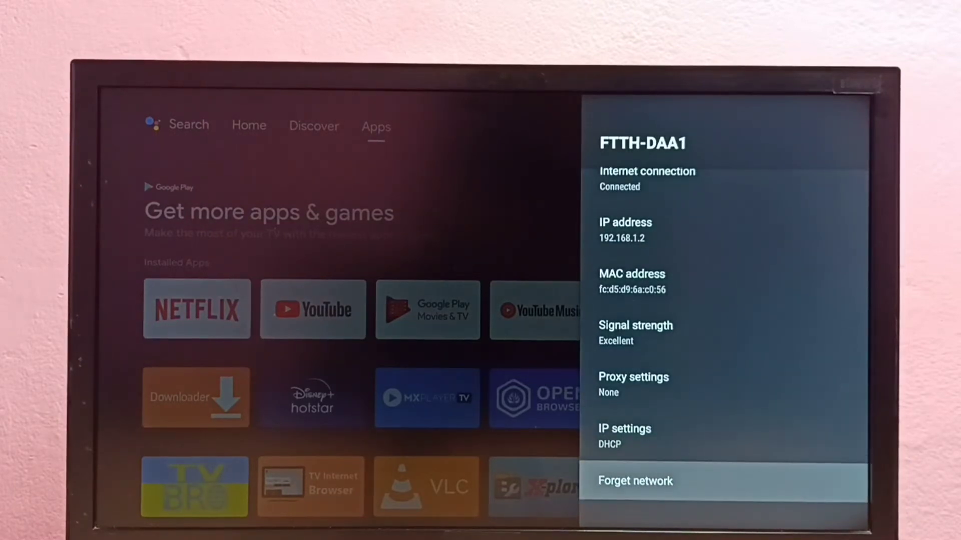
Step: Forget the FTTH-DAA1 network and confirm with OK
{"action": "left_click", "coordinate": [635, 481]}
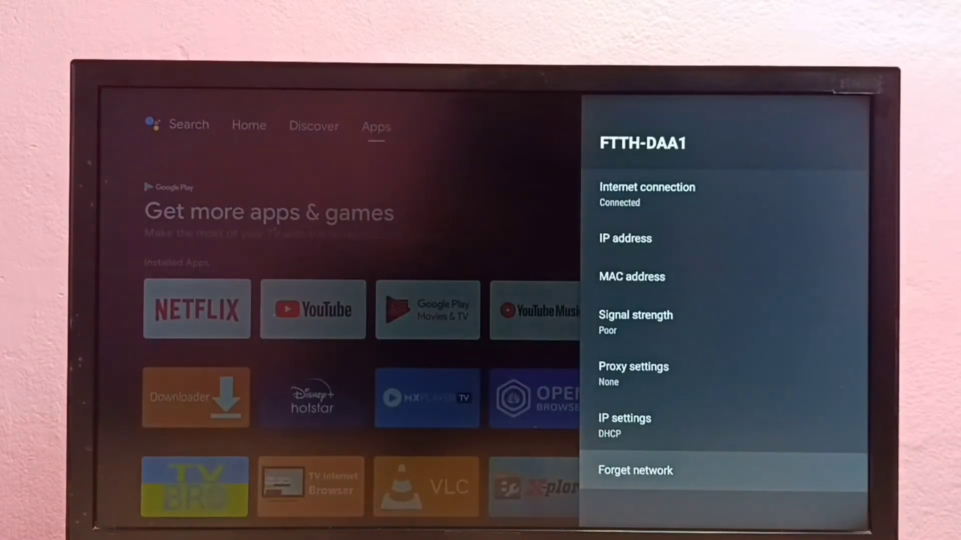
{"action": "left_click", "coordinate": [634, 469]}
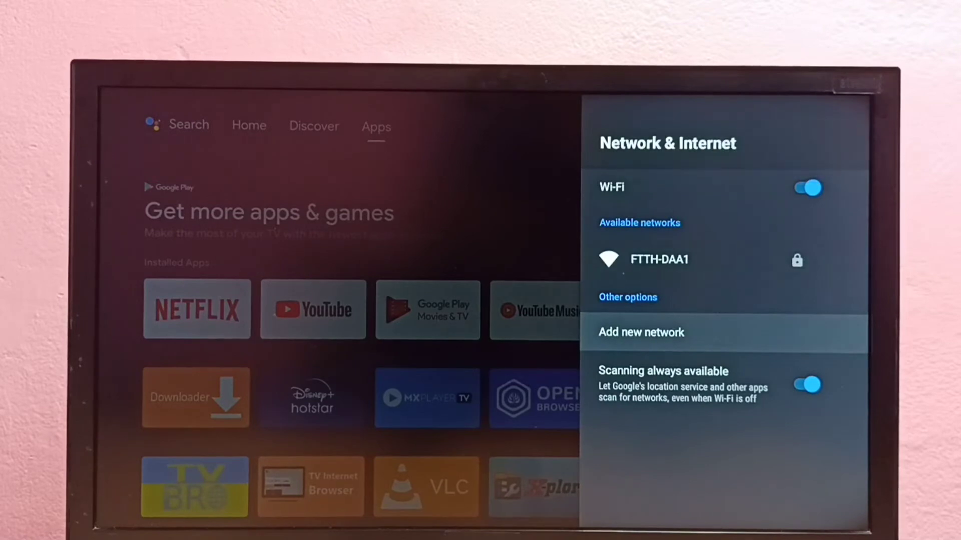
Step: Select FTTH-DAA1 under Available networks, enter the new password, and submit it
{"action": "left_click", "coordinate": [659, 259]}
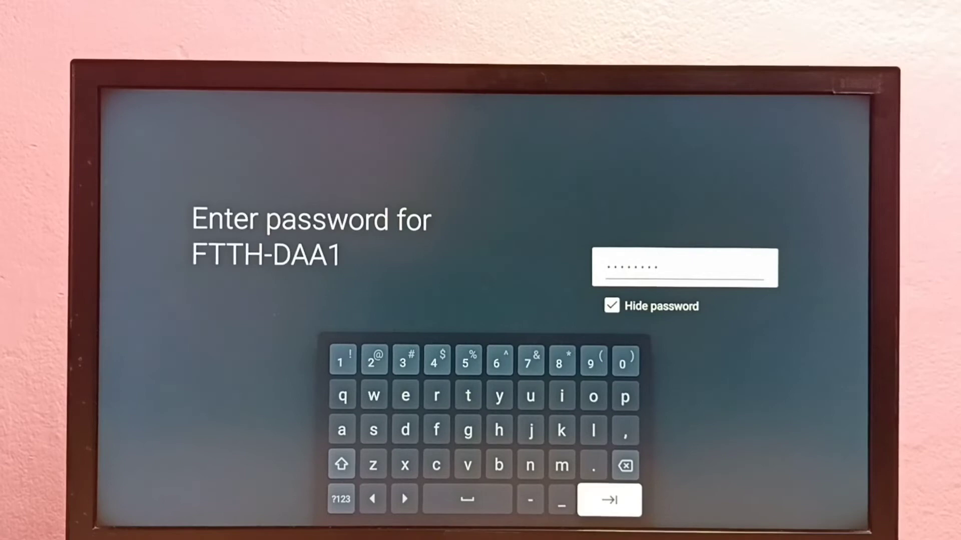
{"action": "left_click", "coordinate": [609, 500]}
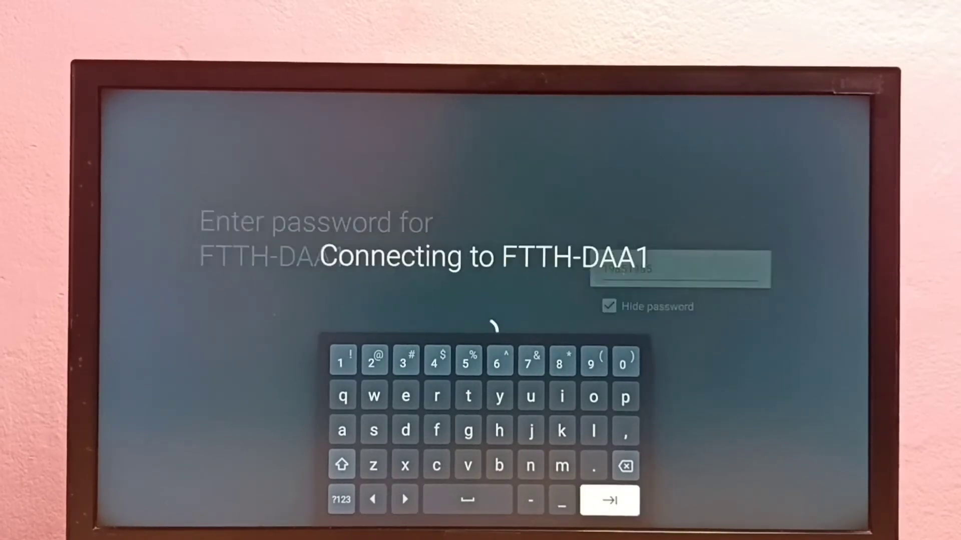
{"action": "left_click", "coordinate": [608, 499]}
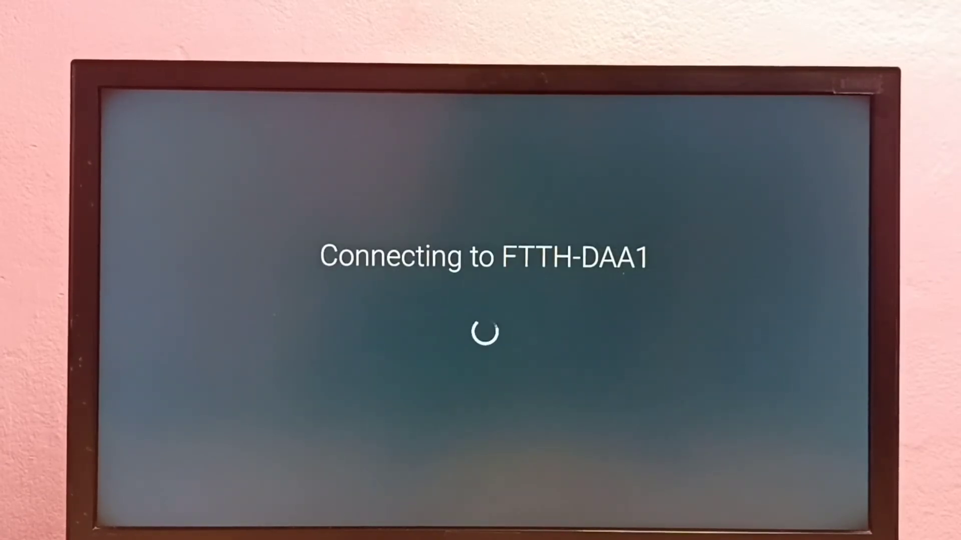